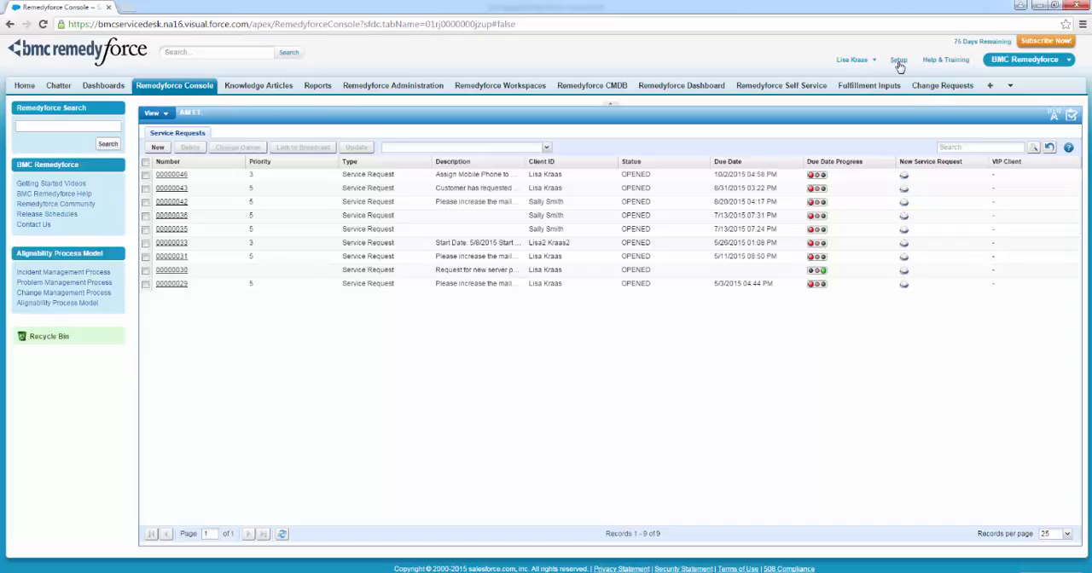
# - Go to Salesforce Setup and open the AppExchange Marketplace
pyautogui.click(898, 60)
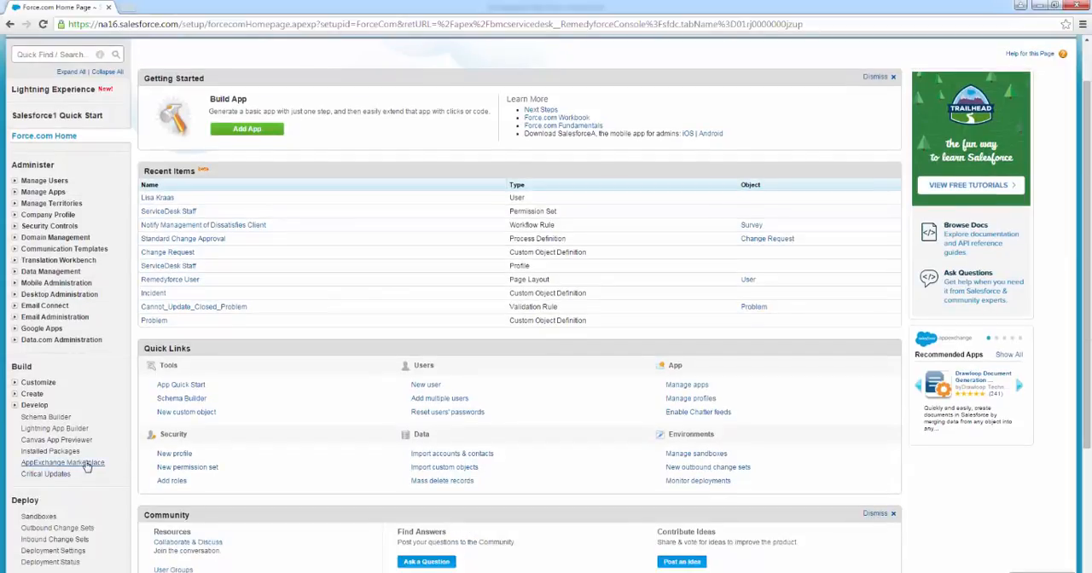
pyautogui.click(63, 462)
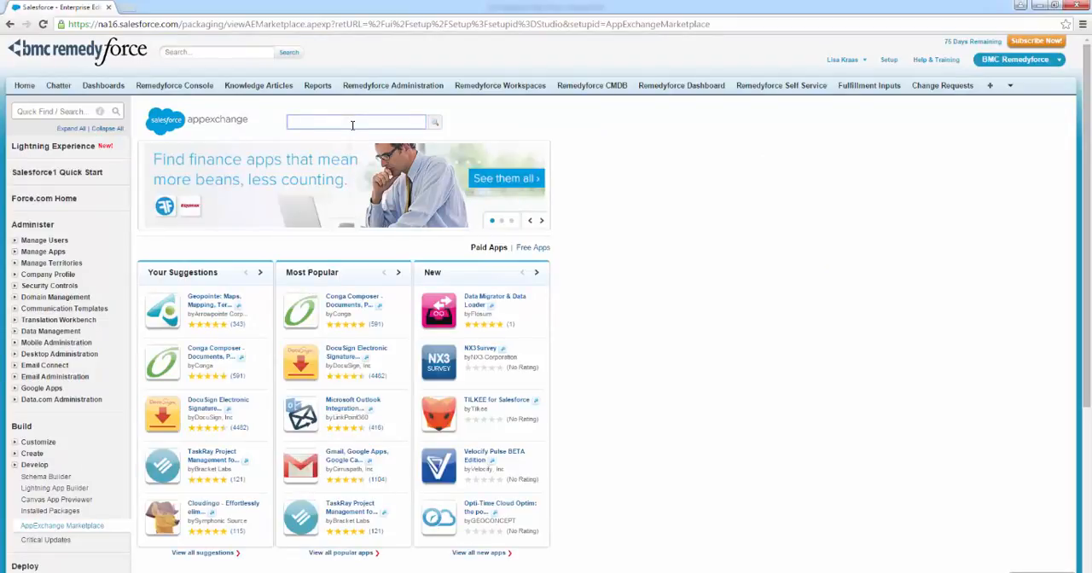
# - Search 'Remed', open BMC Remedyforce - IT Help Desk, choose Get It Now, and log in
pyautogui.write('Remedyforce')
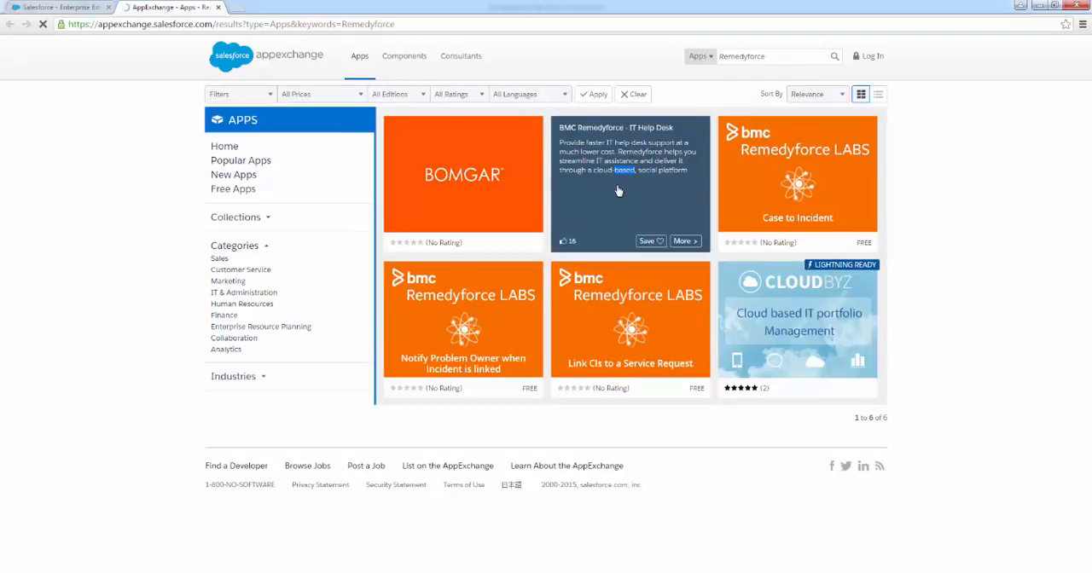
pyautogui.click(629, 183)
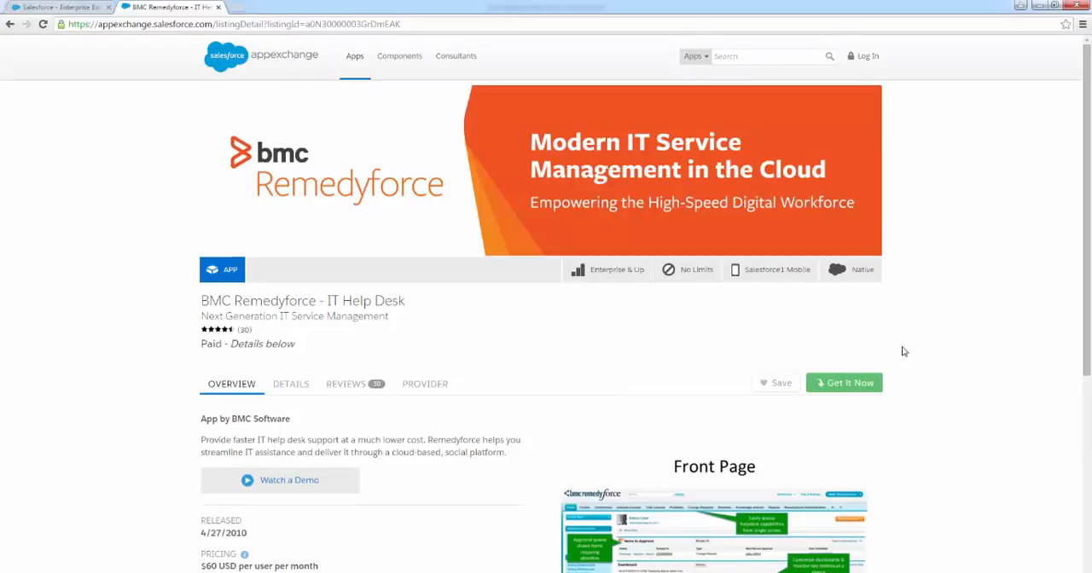
pyautogui.click(843, 382)
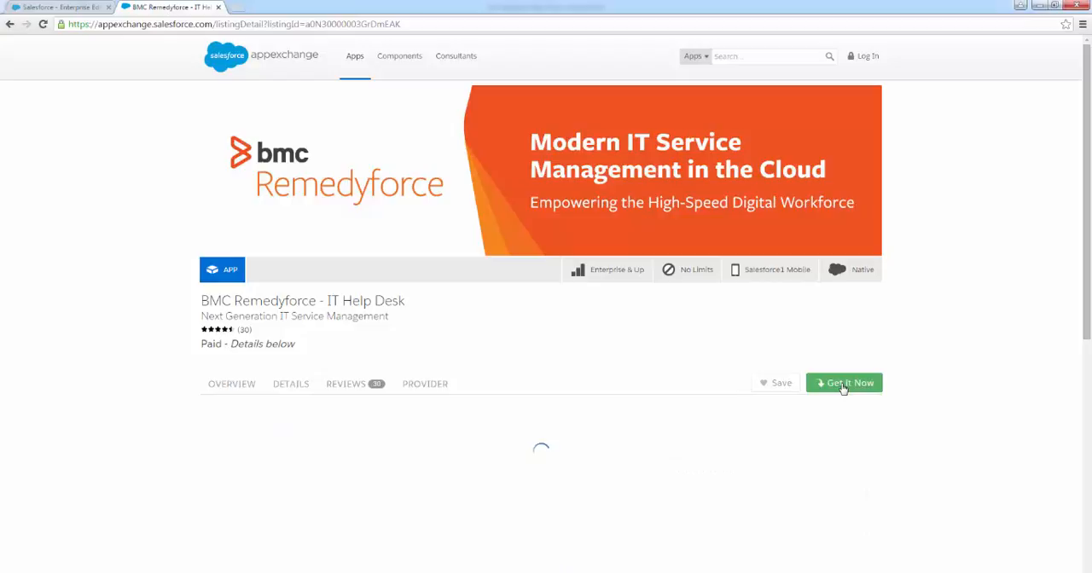
pyautogui.click(843, 382)
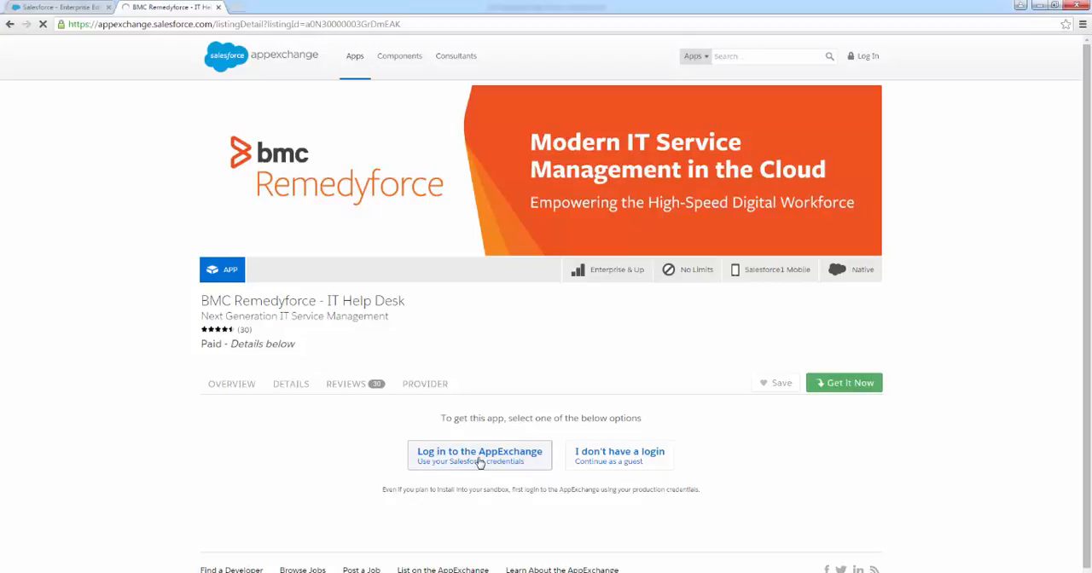
pyautogui.click(480, 457)
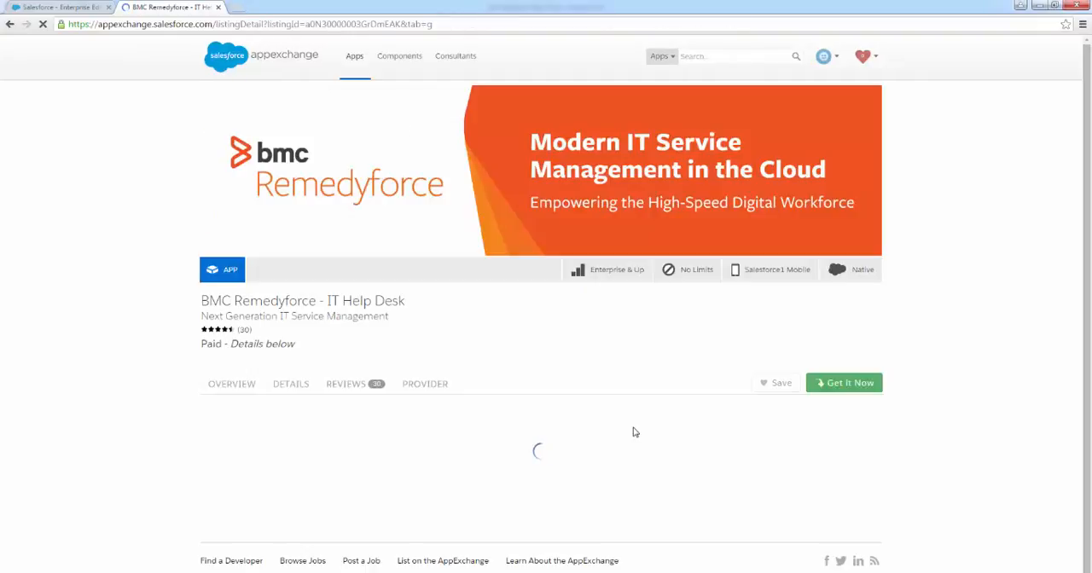
# - Agree to the terms and conditions and choose to install from BMC's site
pyautogui.click(843, 382)
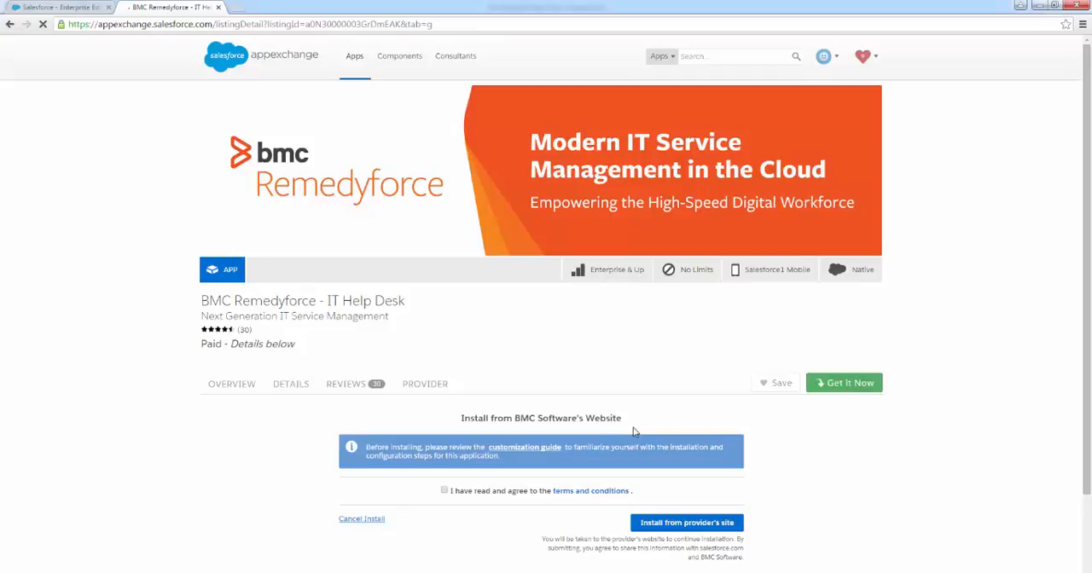
pyautogui.scroll(-3)
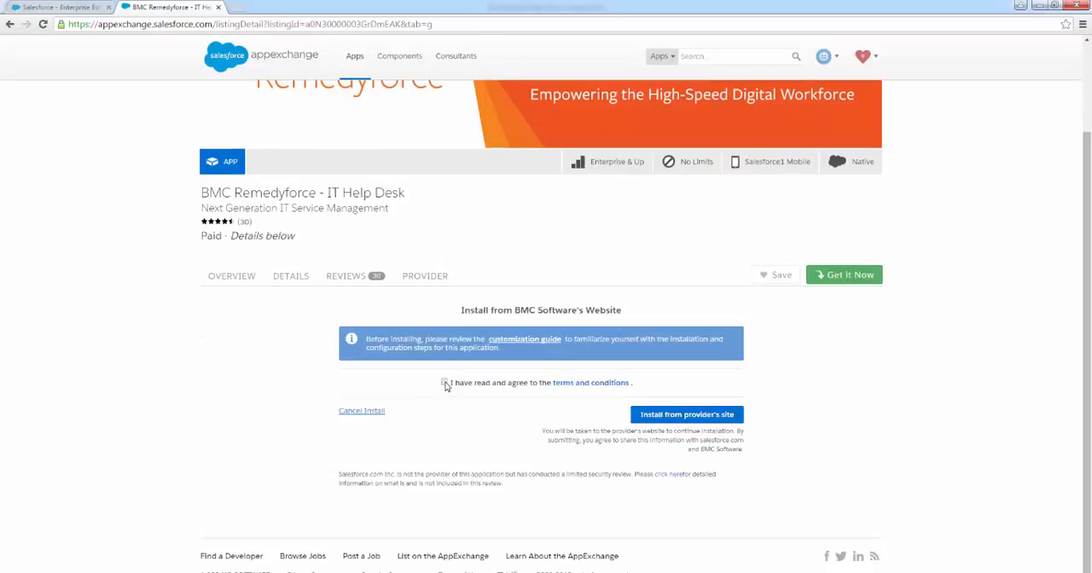
pyautogui.click(443, 382)
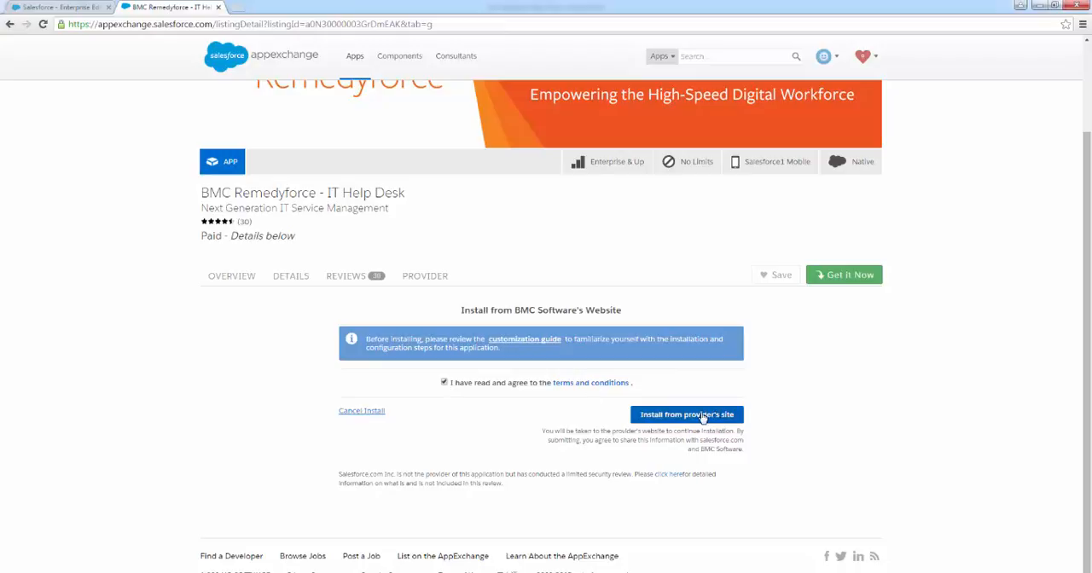
pyautogui.click(687, 414)
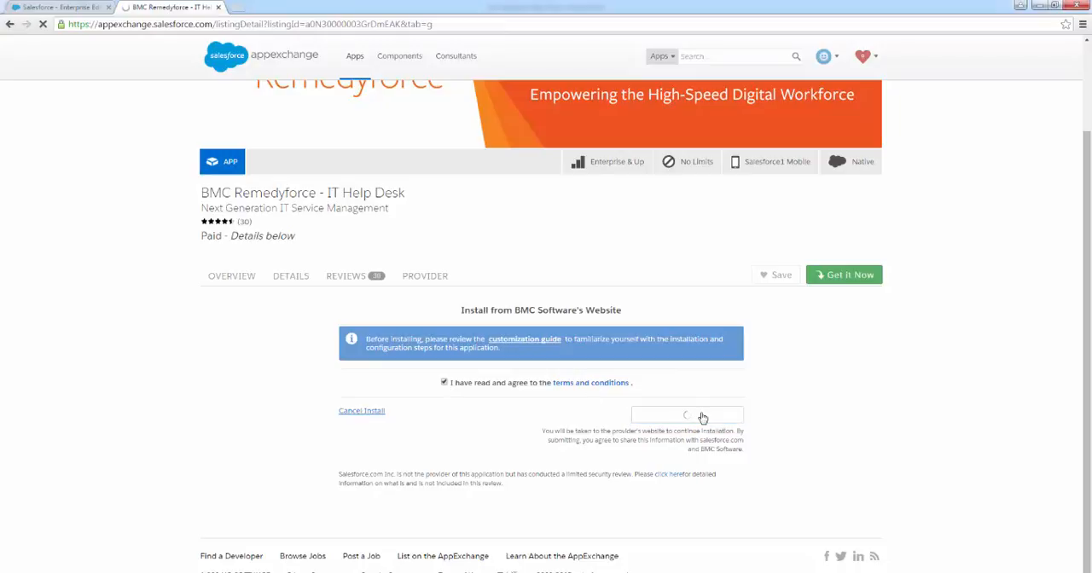
pyautogui.click(687, 414)
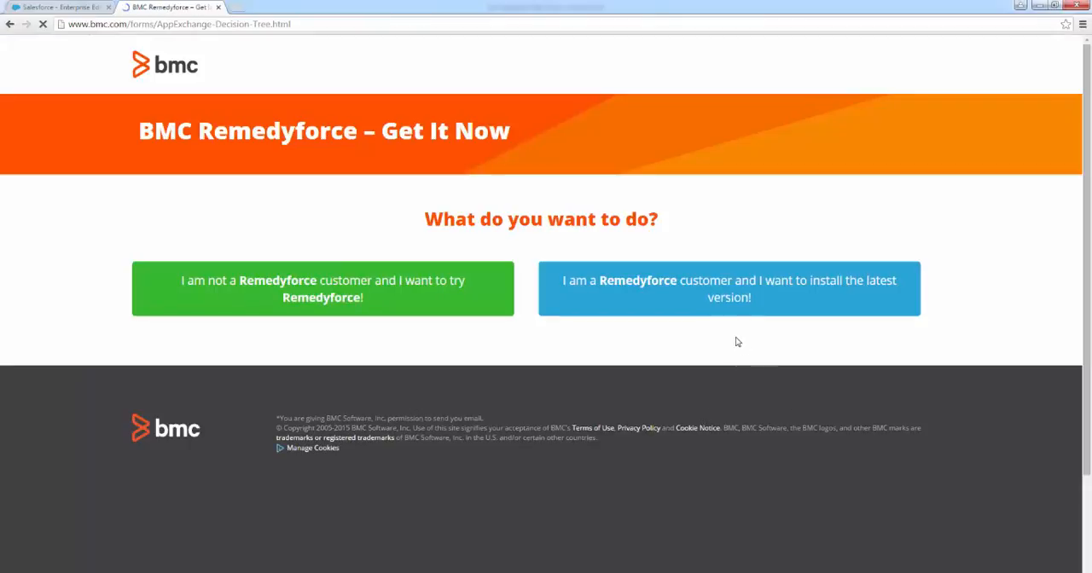
pyautogui.moveTo(739, 288)
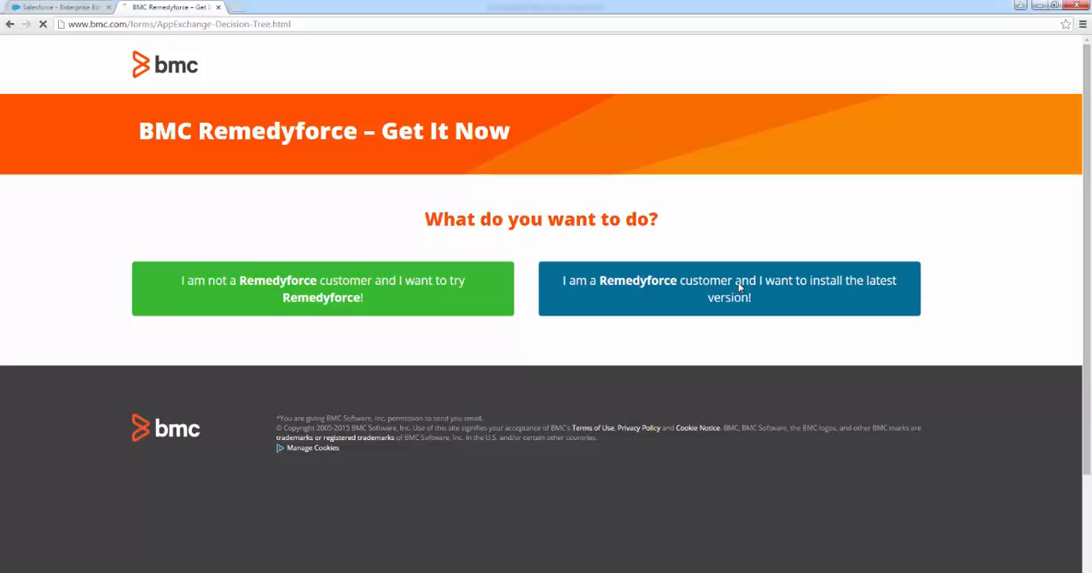
# - Choose existing-customer upgrade into Sandbox and log in with the saved sandbox username
pyautogui.click(728, 288)
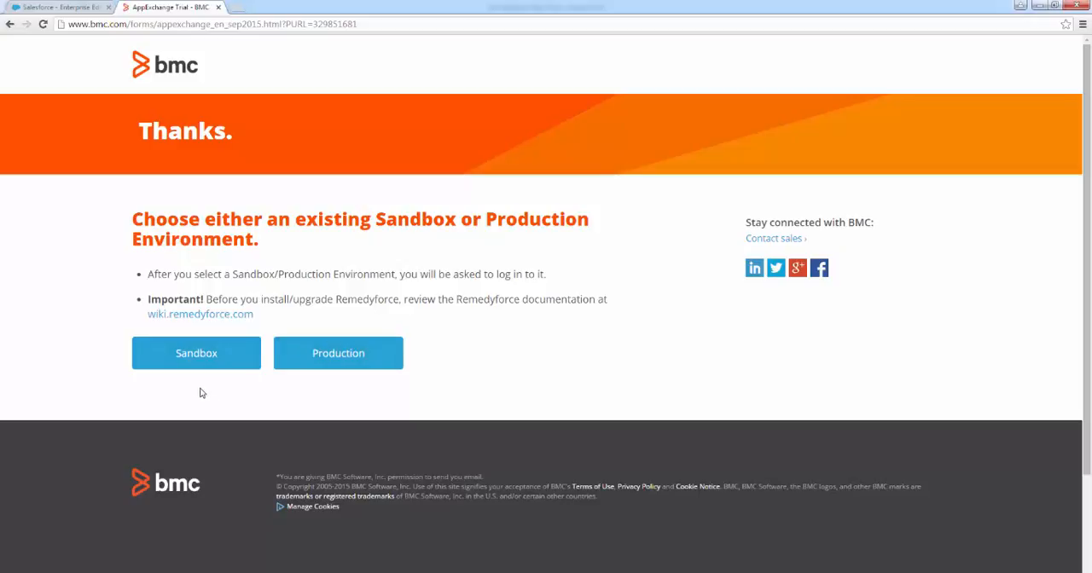
pyautogui.moveTo(167, 396)
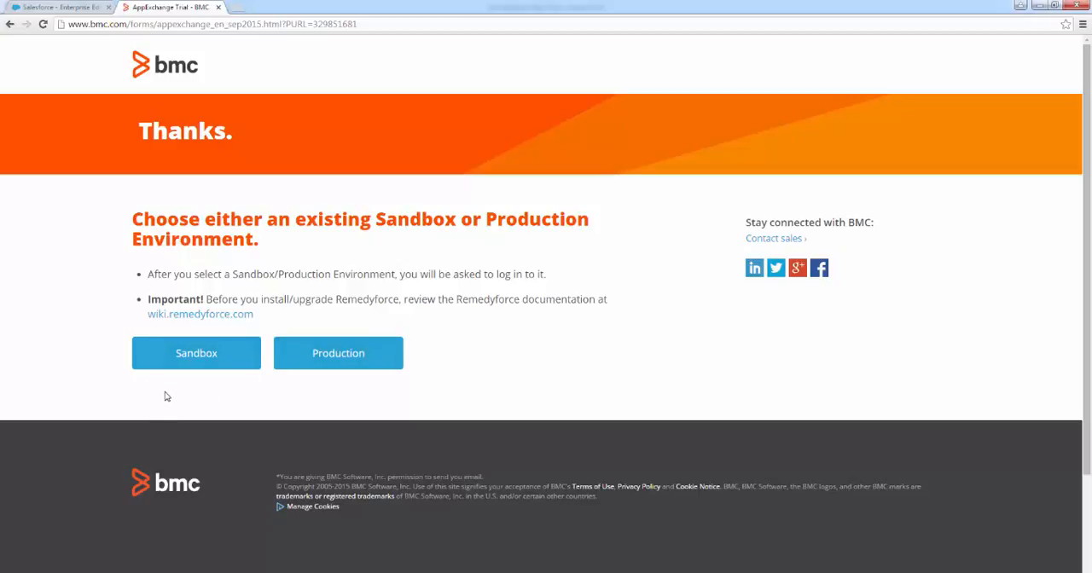
pyautogui.moveTo(177, 379)
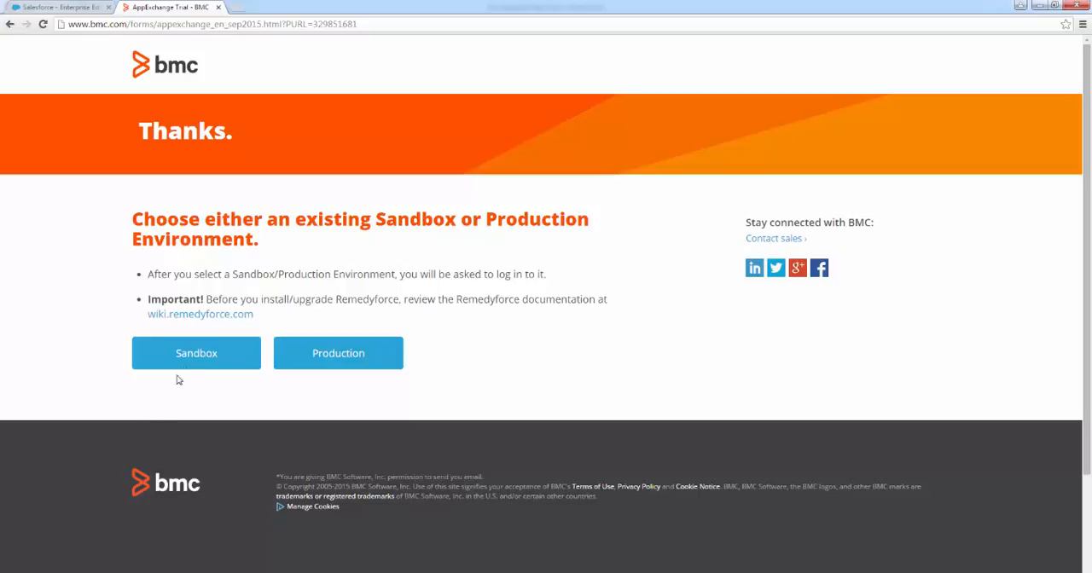
pyautogui.click(196, 352)
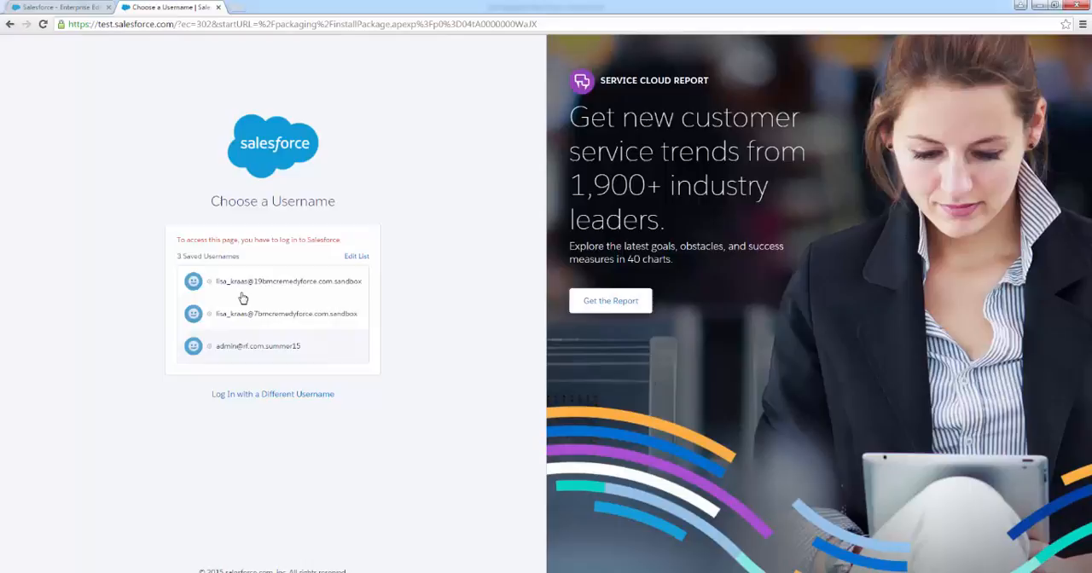
pyautogui.click(273, 282)
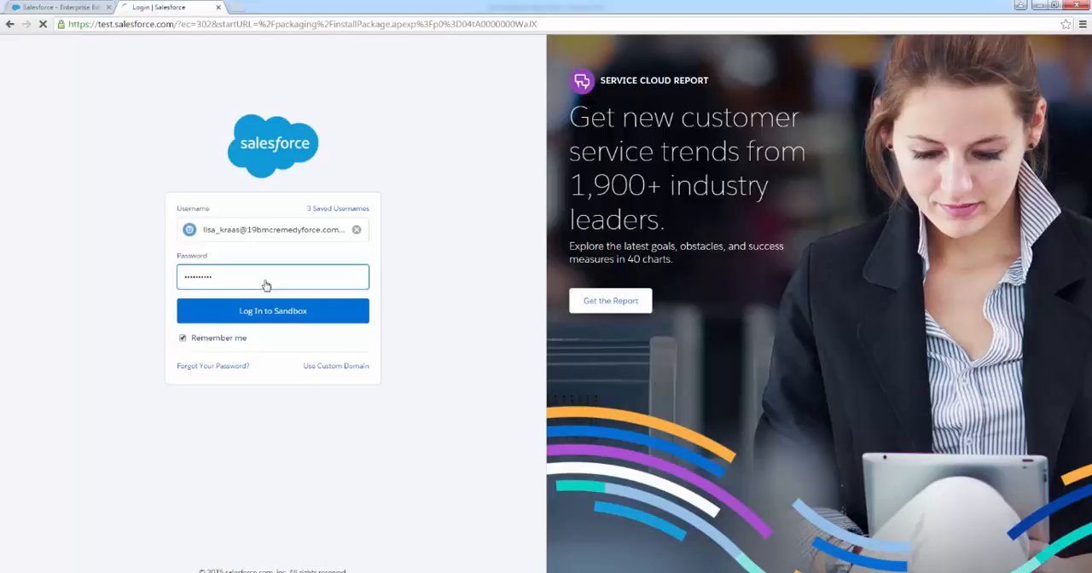
pyautogui.click(272, 310)
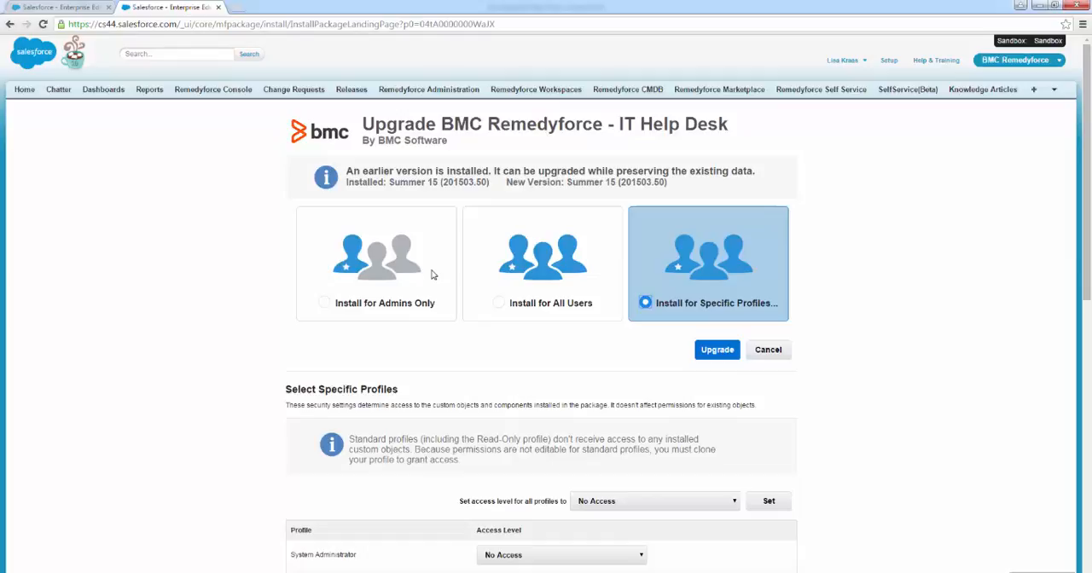
pyautogui.moveTo(570, 287)
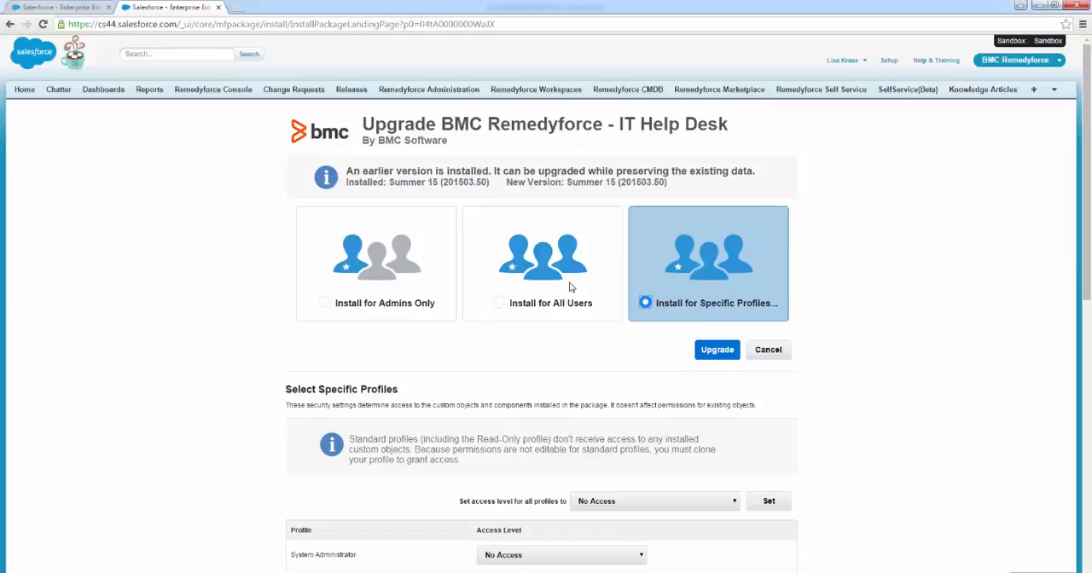
pyautogui.moveTo(732, 252)
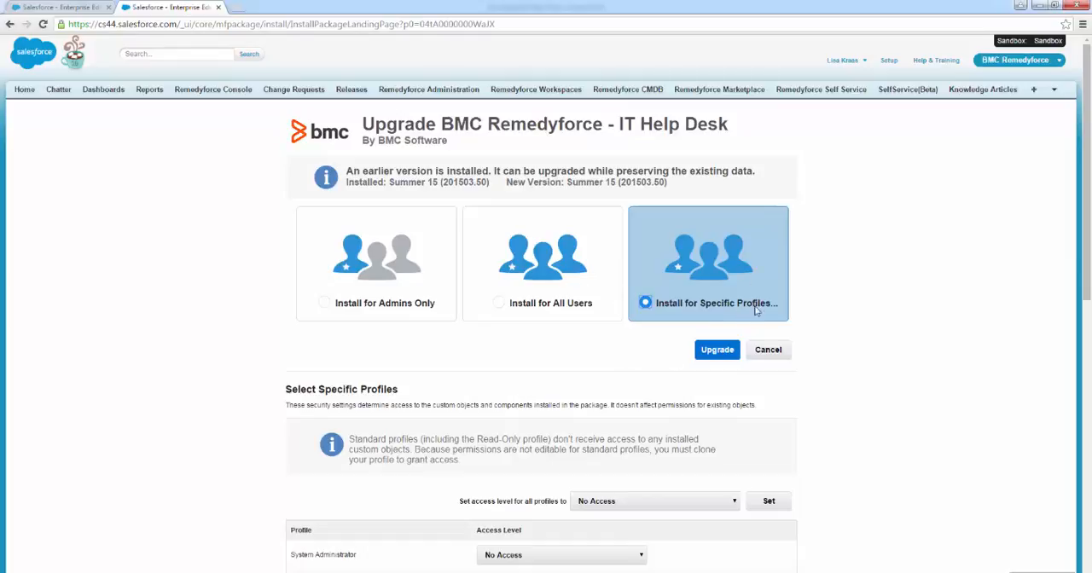
pyautogui.moveTo(885, 355)
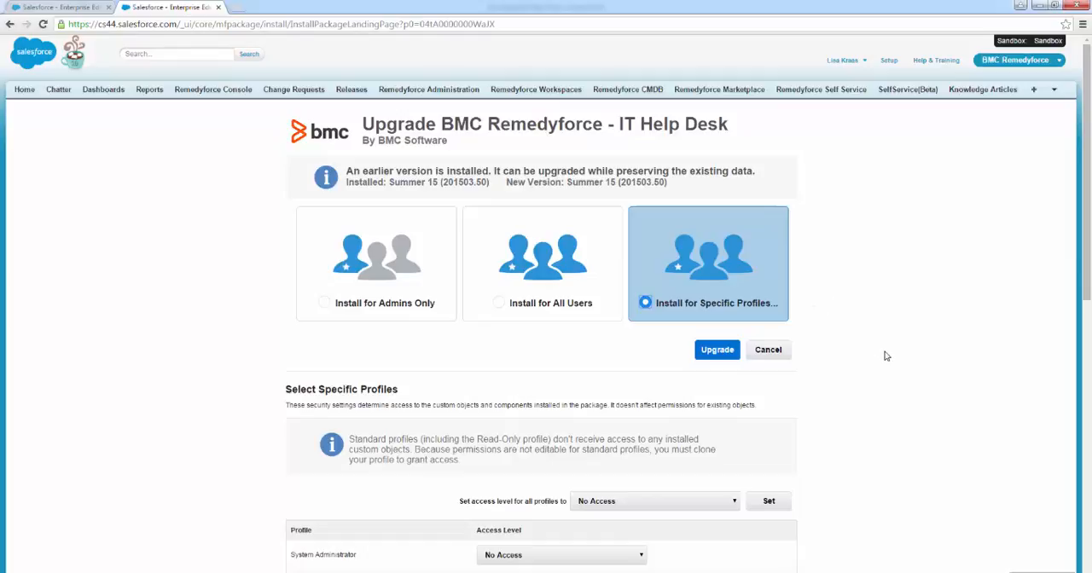
# - Set ServiceDesk Staff and ServiceDesk Client profiles to their matching access levels
pyautogui.scroll(-3)
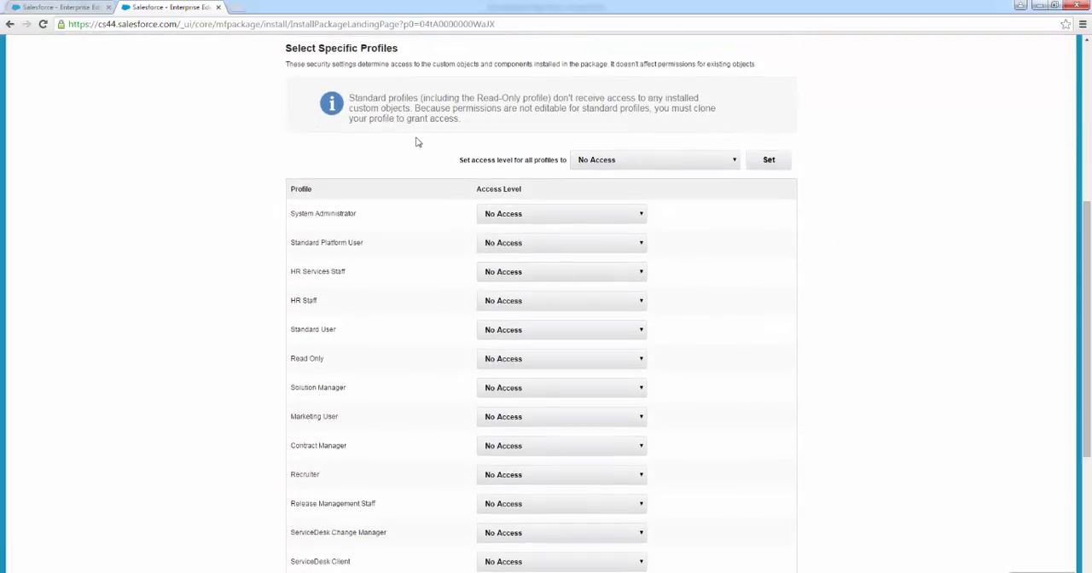
pyautogui.moveTo(740, 337)
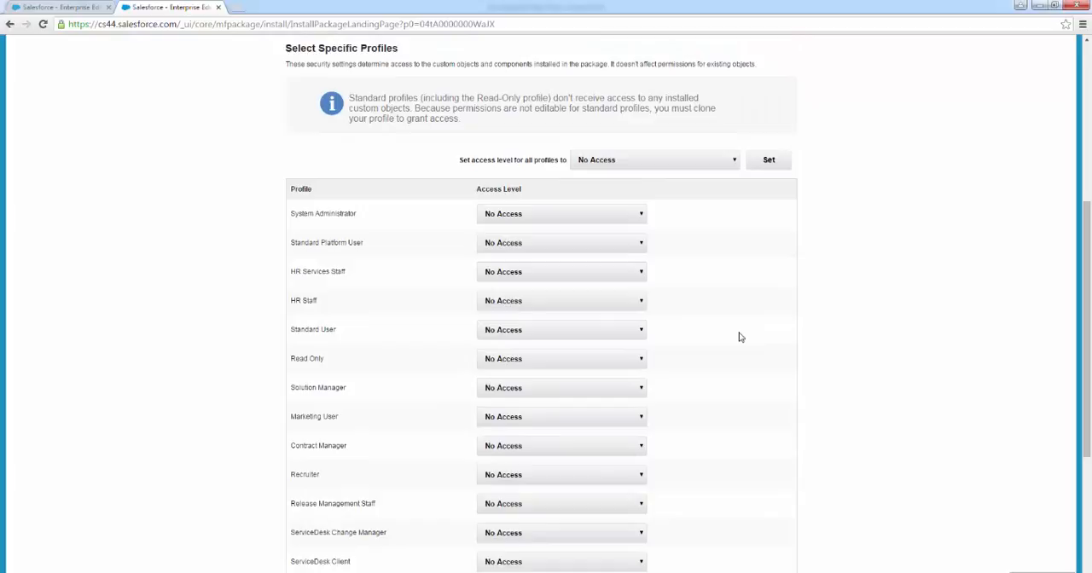
pyautogui.scroll(-3)
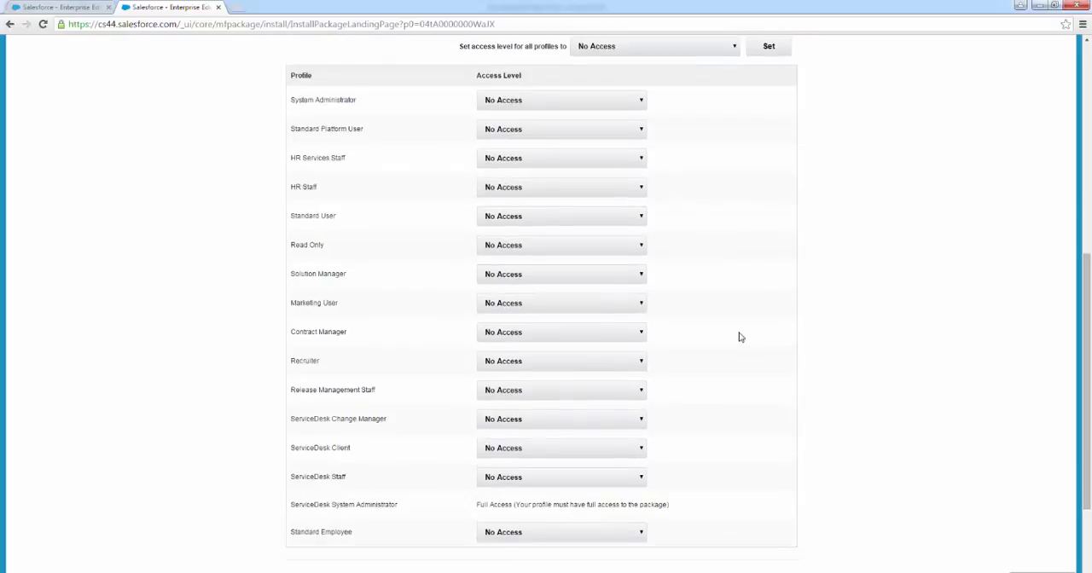
pyautogui.moveTo(653, 483)
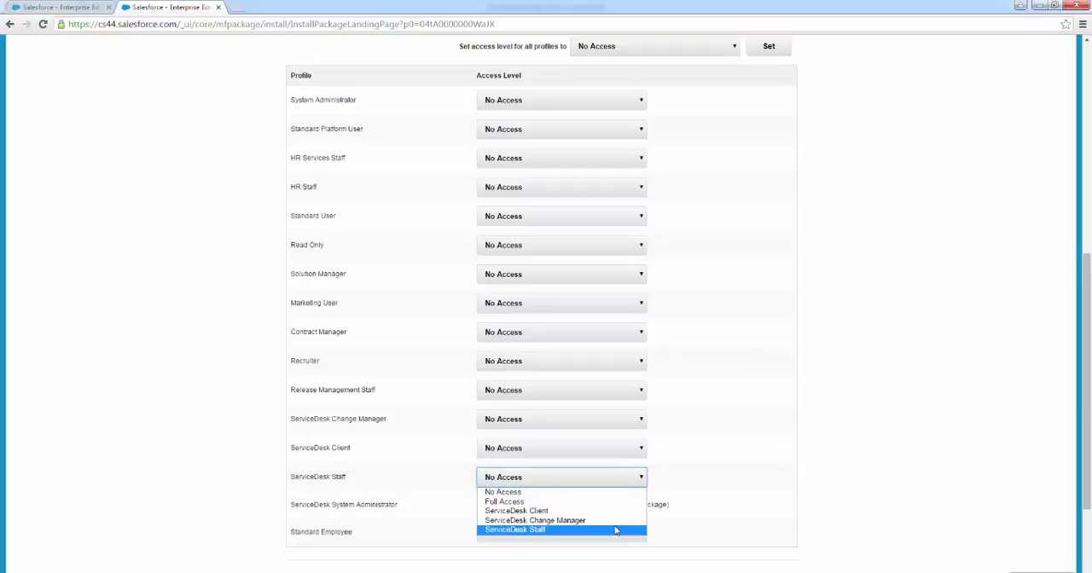
pyautogui.click(514, 530)
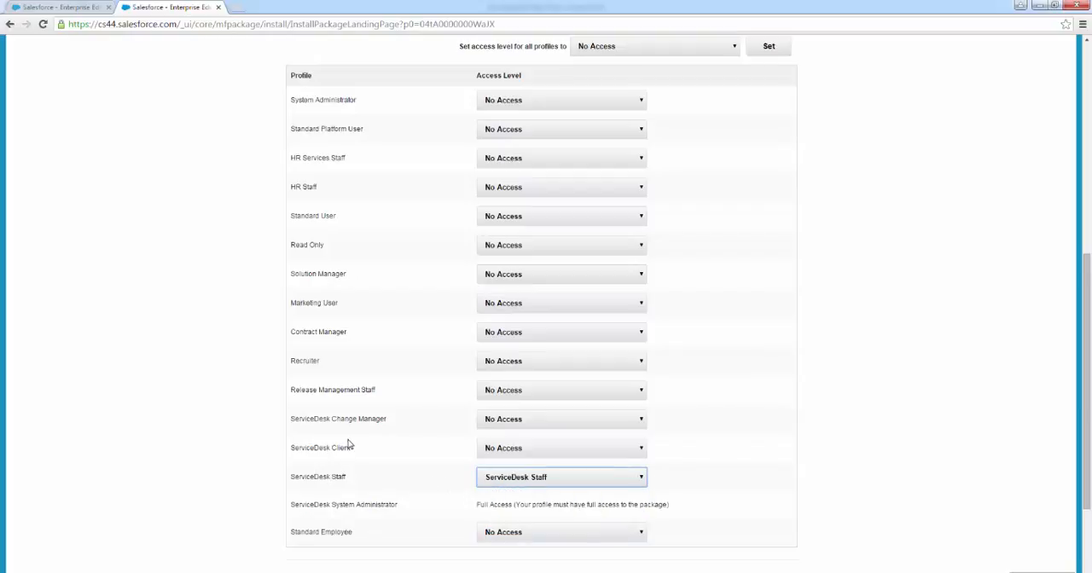
pyautogui.click(561, 448)
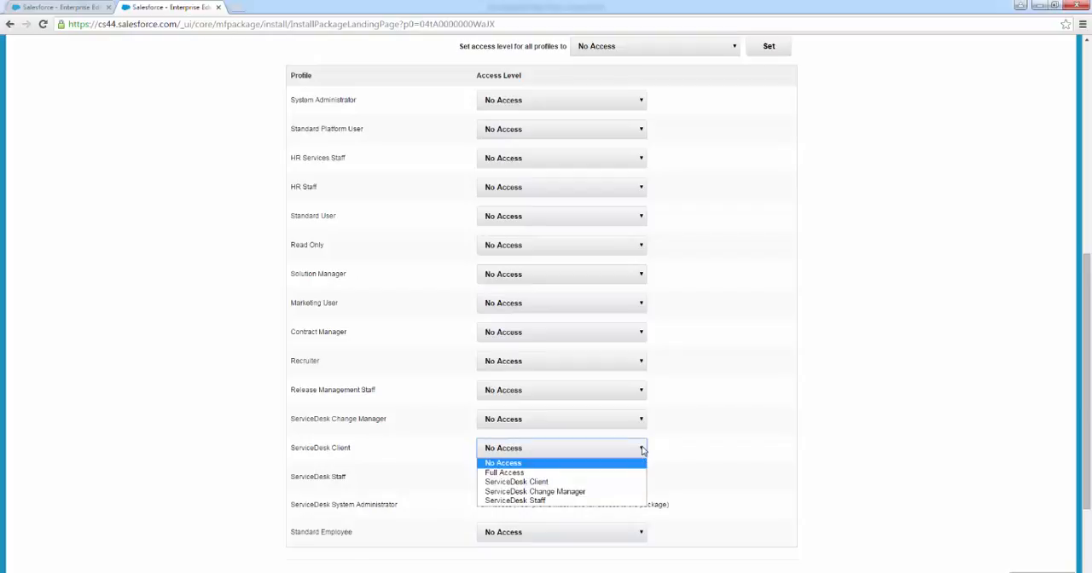
pyautogui.click(516, 481)
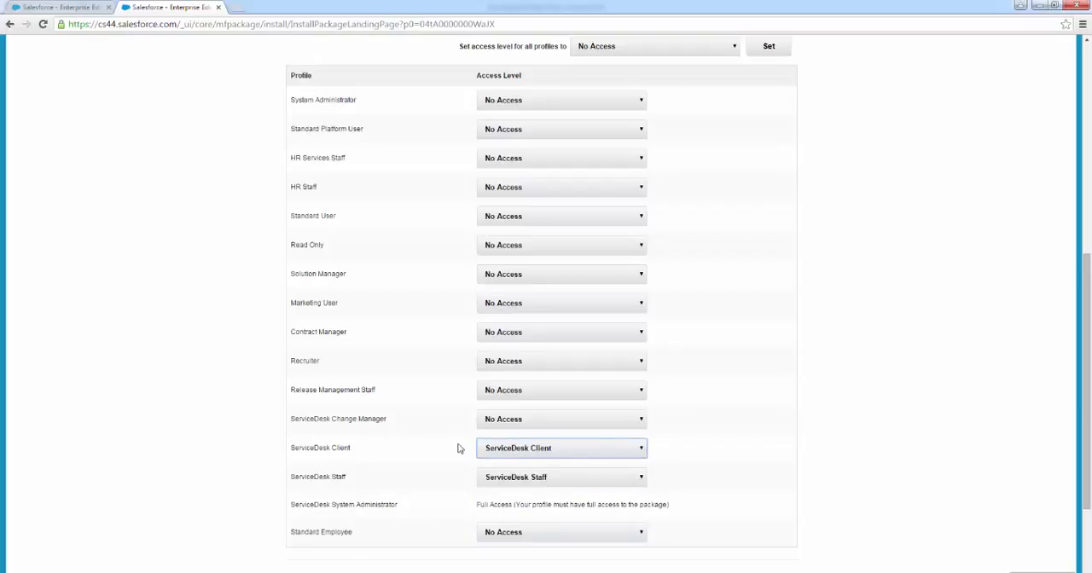
# - Set Change Manager to its matching level, Release Management and HR Services Staff to ServiceDesk Staff
pyautogui.click(561, 419)
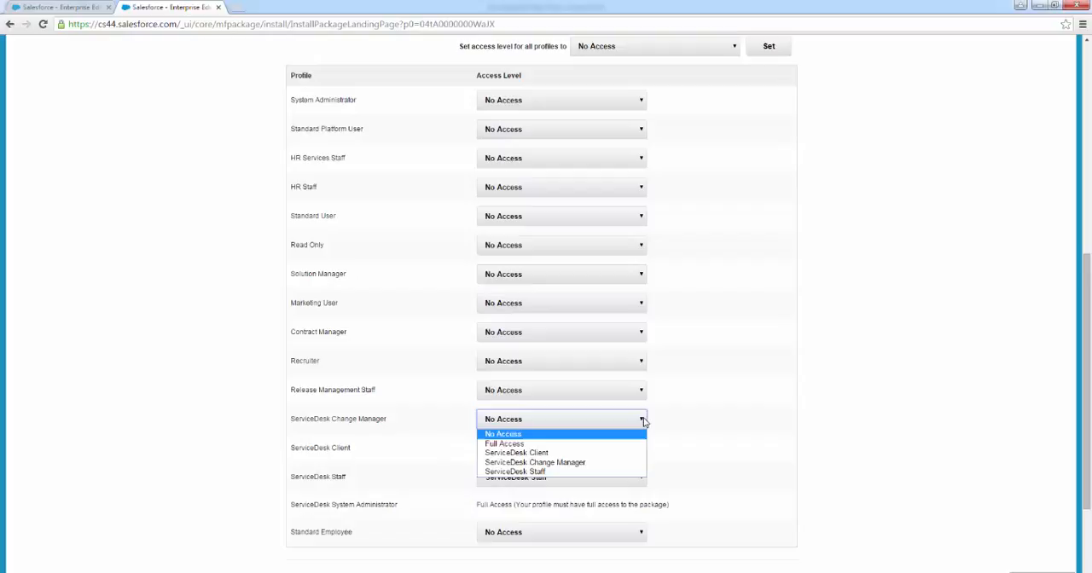
pyautogui.moveTo(511, 444)
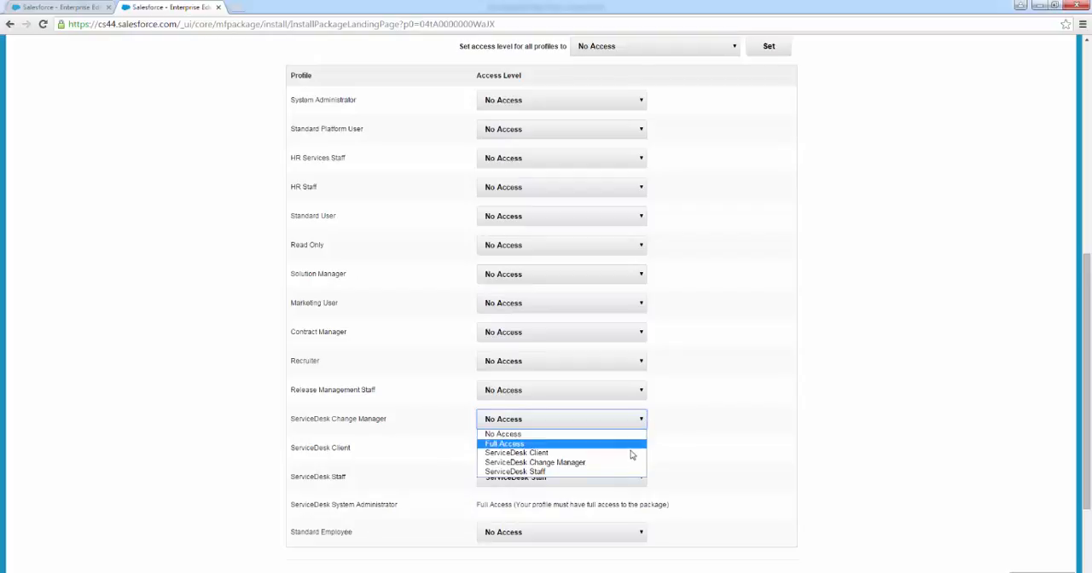
pyautogui.click(534, 462)
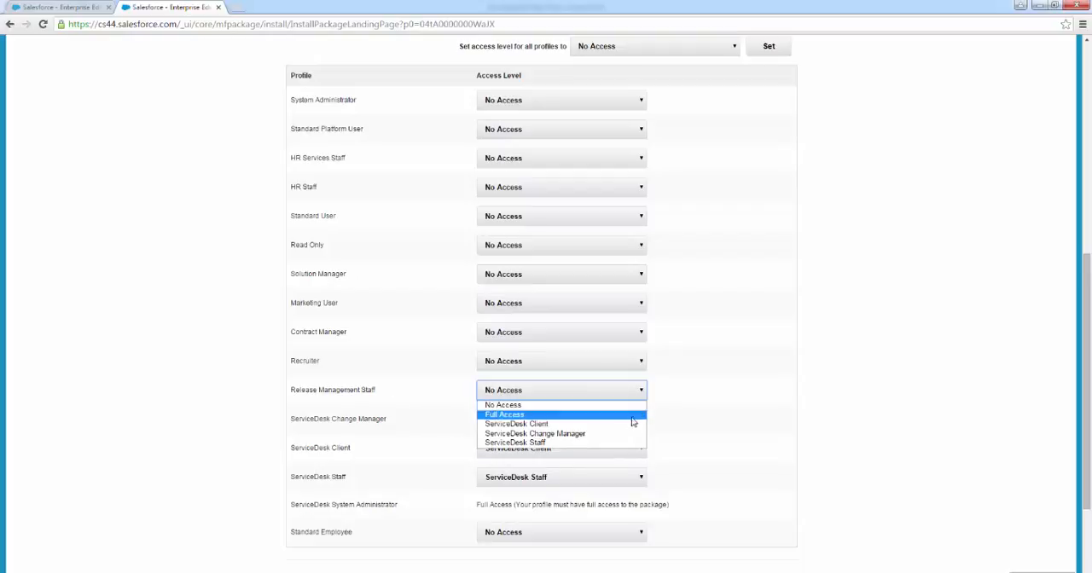
pyautogui.click(514, 443)
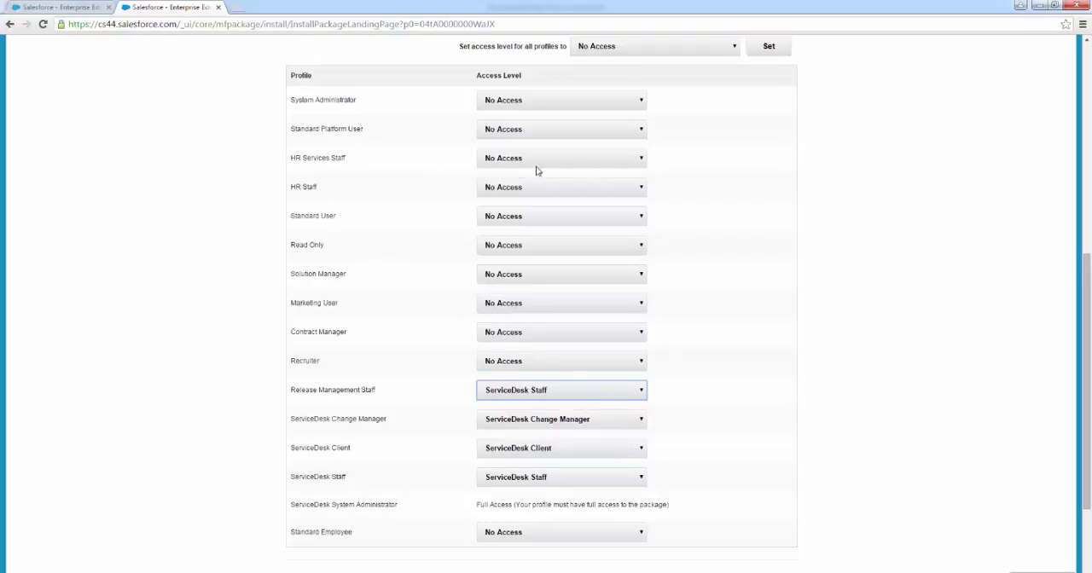
pyautogui.click(561, 158)
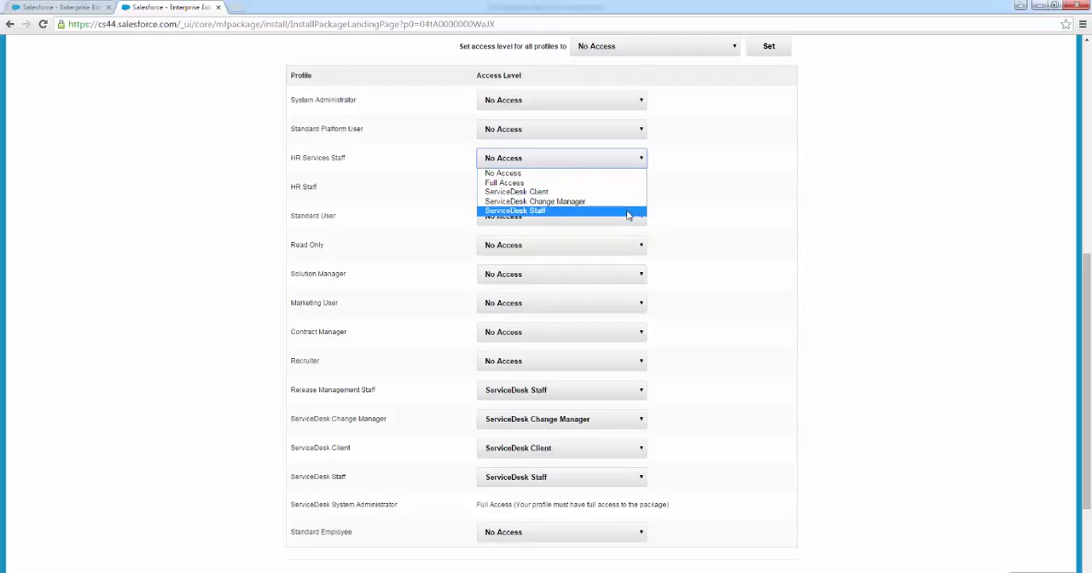
pyautogui.click(515, 210)
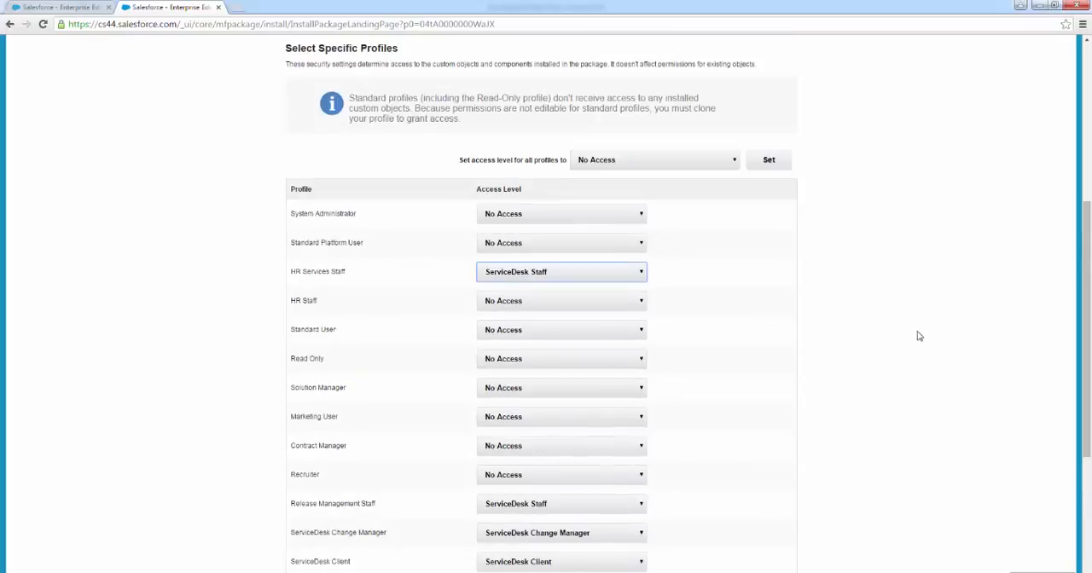
pyautogui.scroll(3)
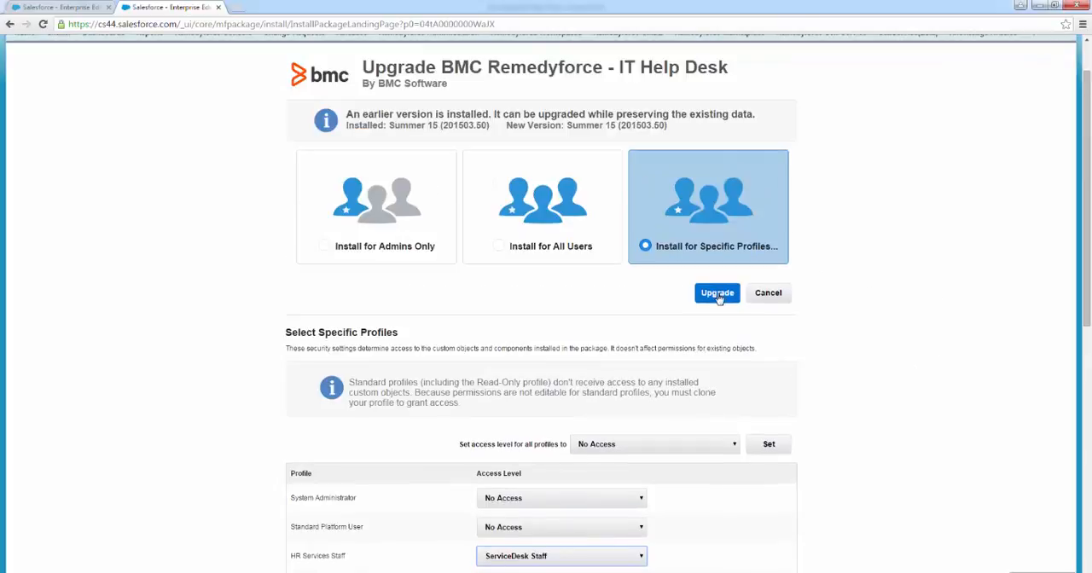
# - Run the Remedyforce upgrade and acknowledge the 'taking a long time' notice
pyautogui.click(716, 292)
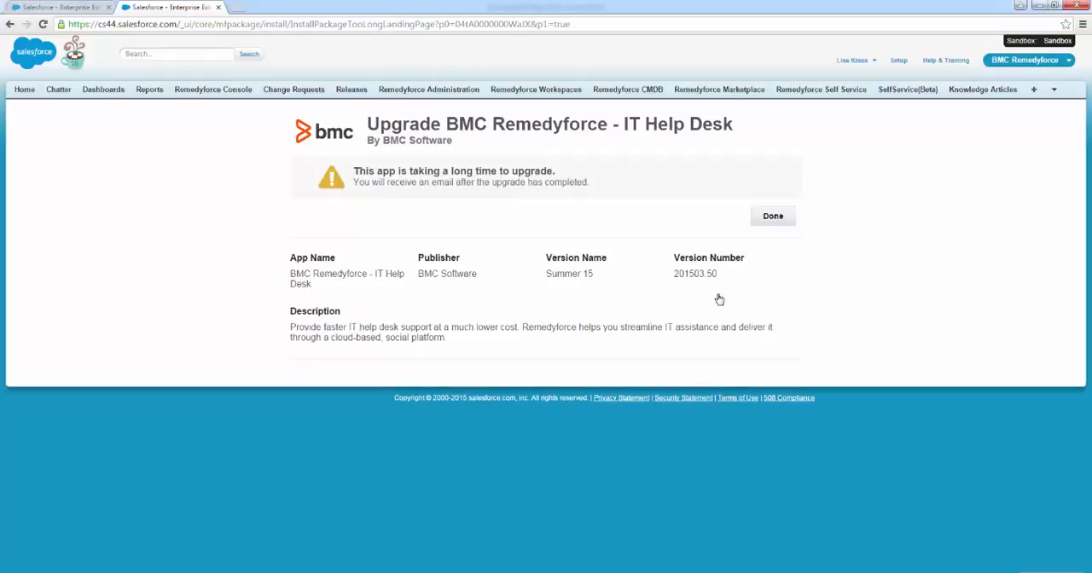
pyautogui.moveTo(787, 284)
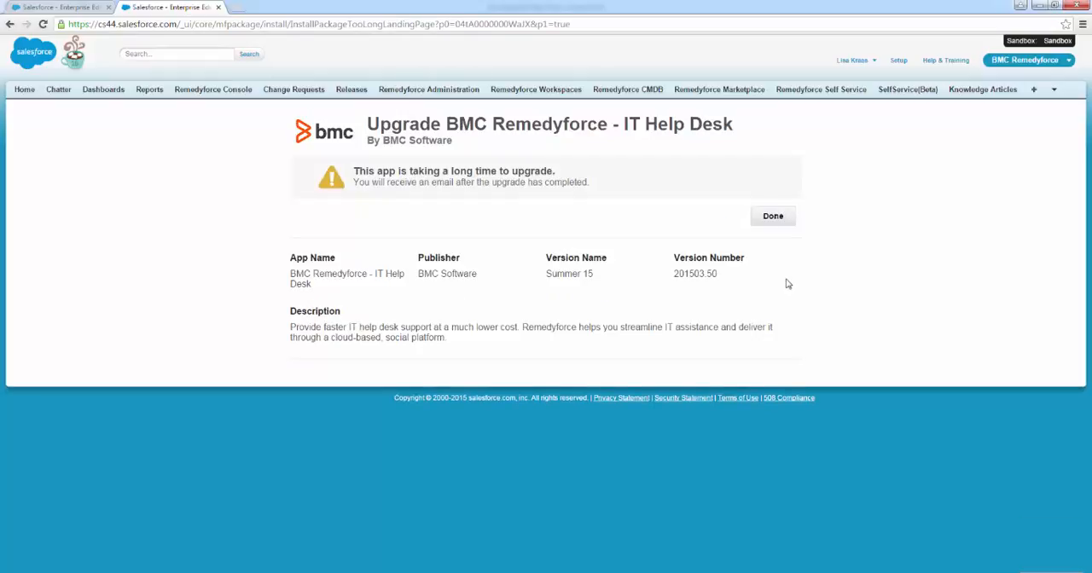
pyautogui.click(772, 216)
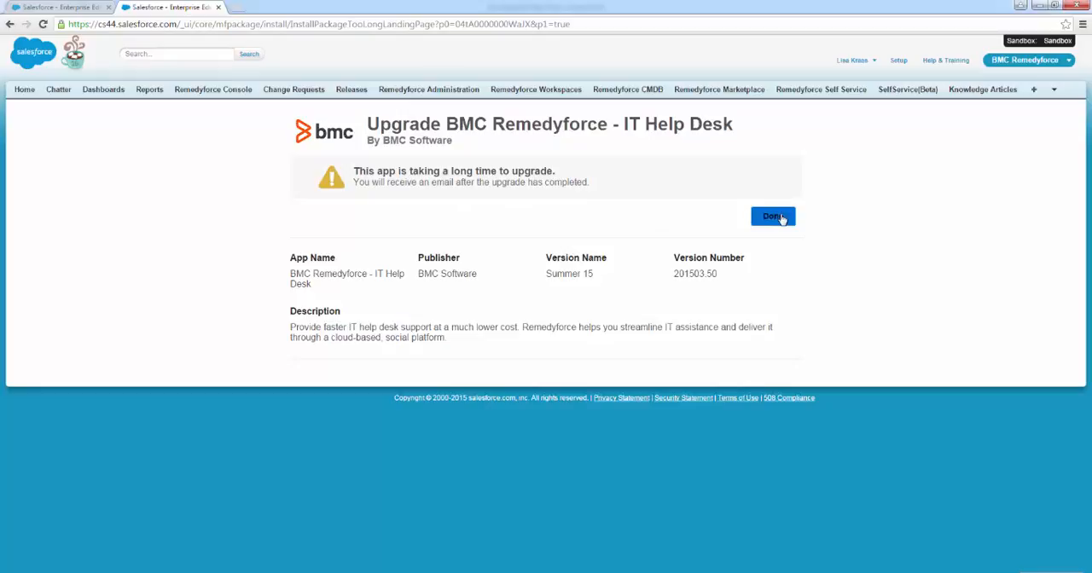
# - Return to Installed Packages showing BMC Remedyforce version 201503.50
pyautogui.click(772, 216)
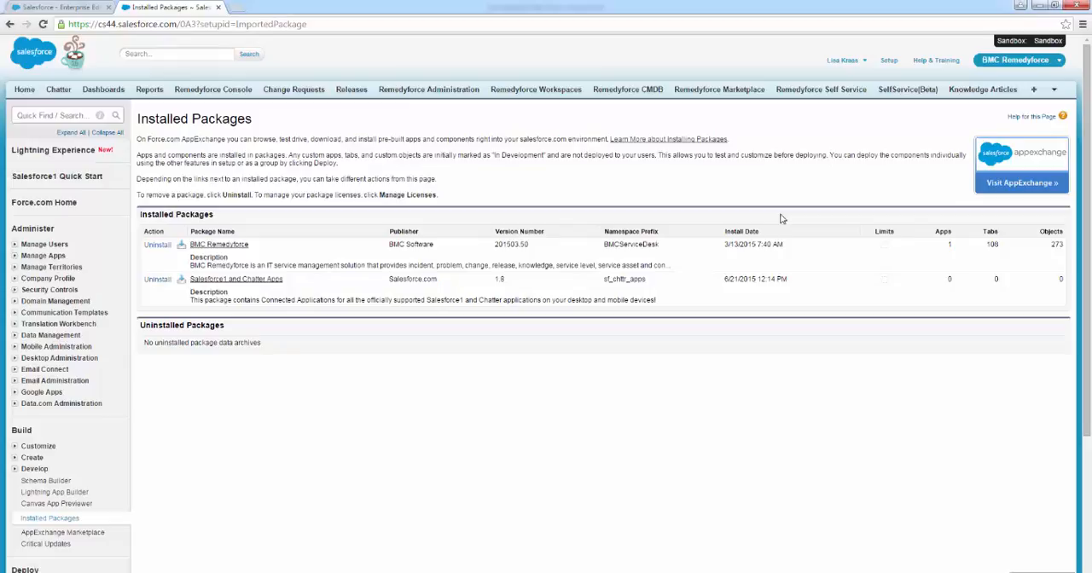
pyautogui.moveTo(496, 220)
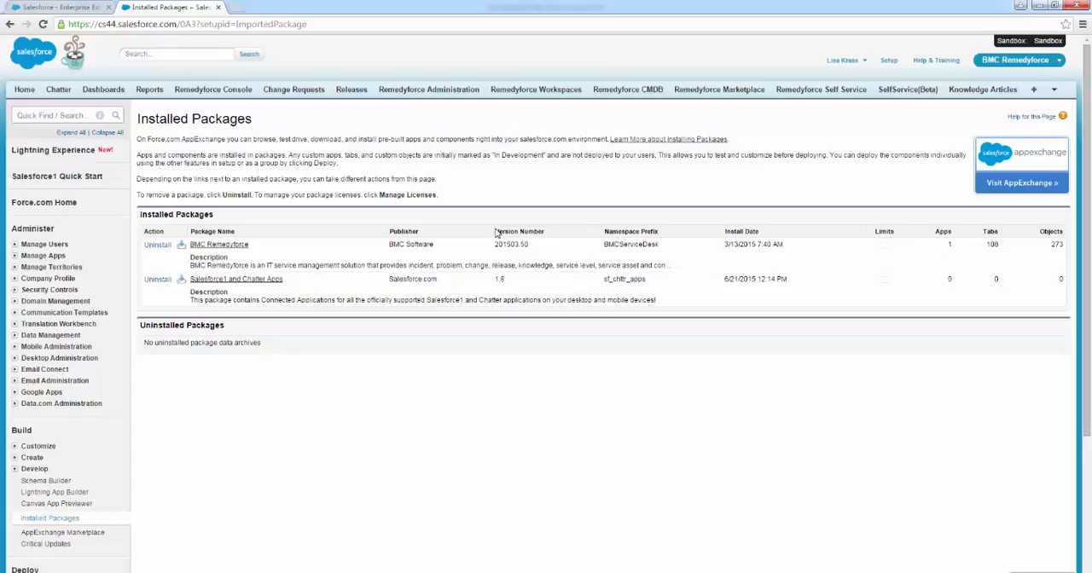
pyautogui.moveTo(579, 248)
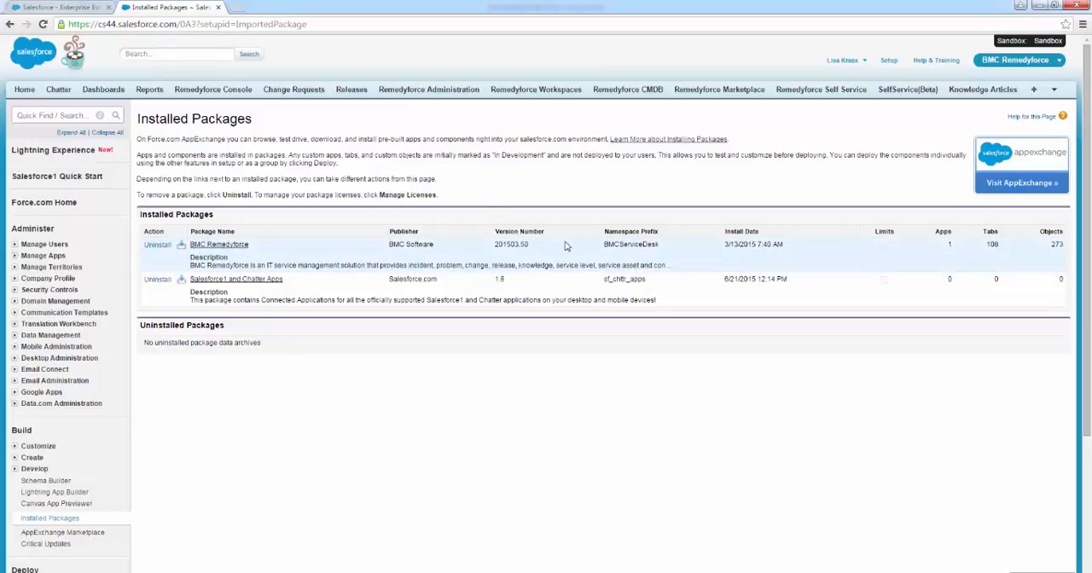
pyautogui.moveTo(552, 242)
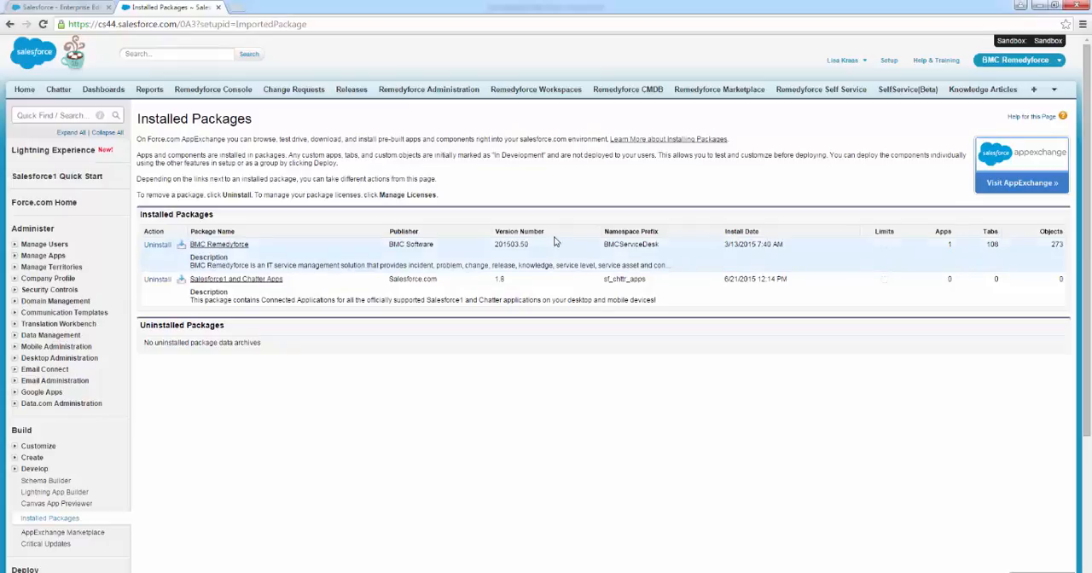